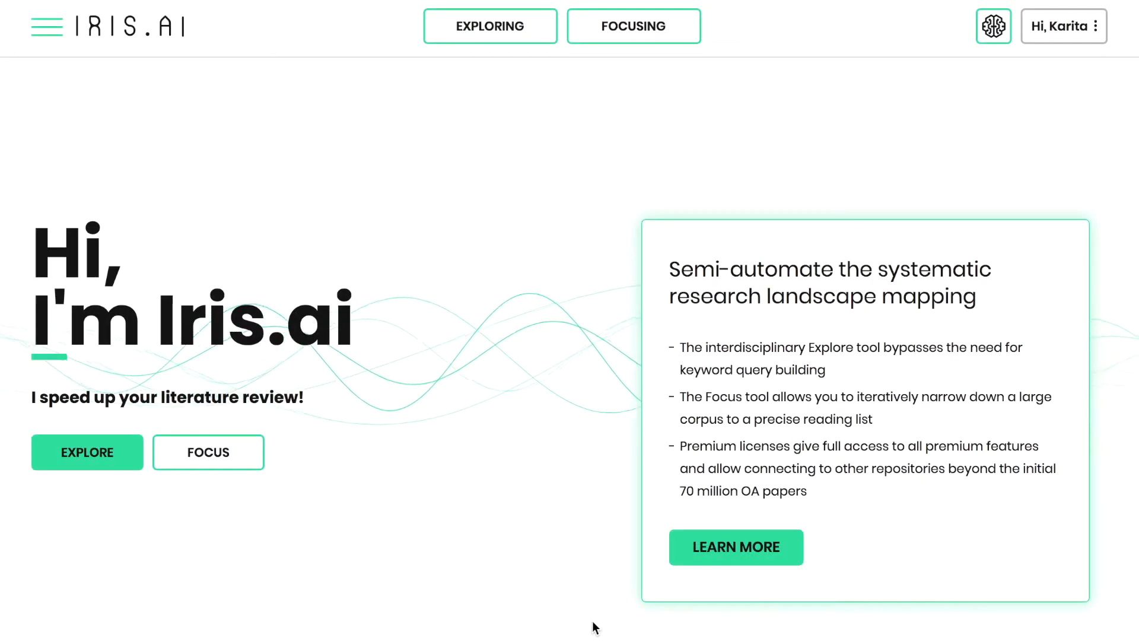
mouse_move(536, 496)
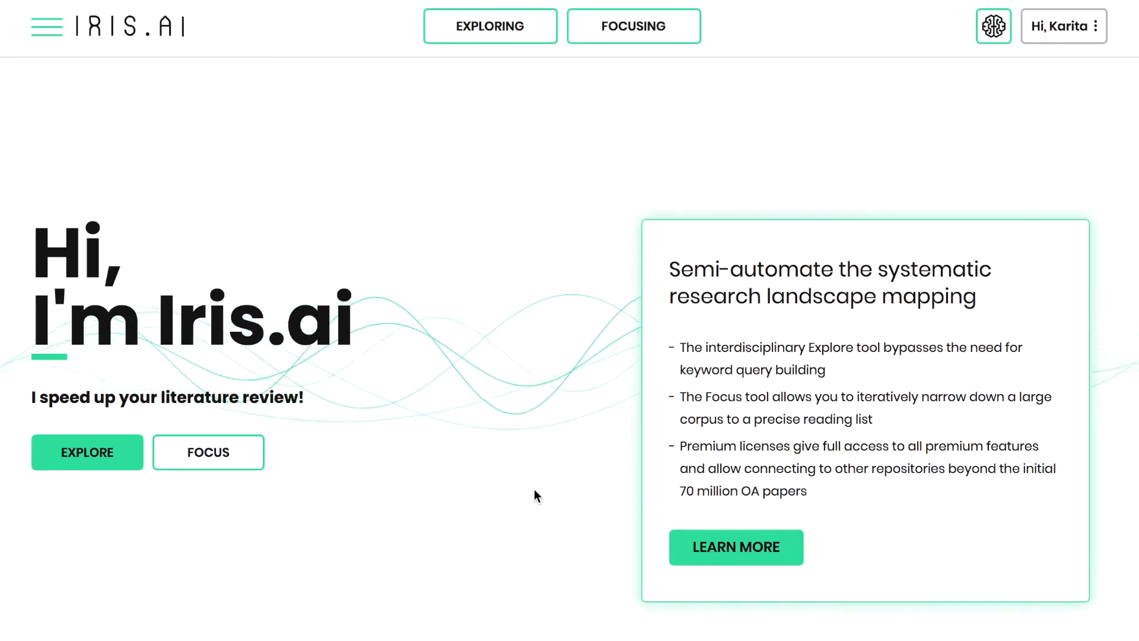
mouse_move(264, 453)
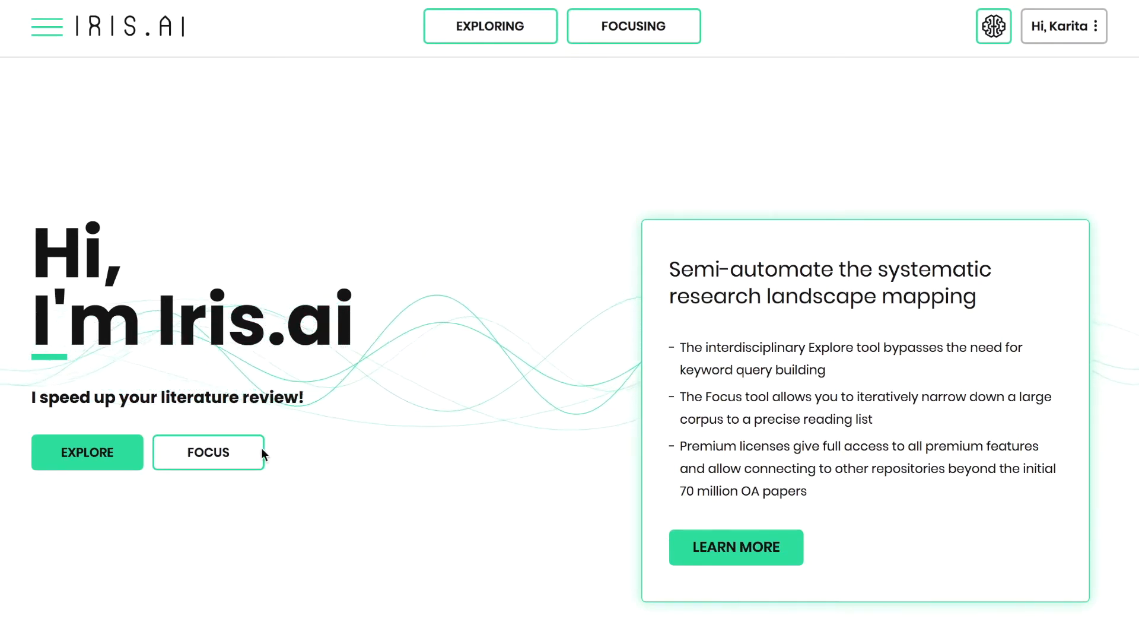
- Start a focusing study and title it 'Self-driving and autonomous vehicles'
left_click(207, 452)
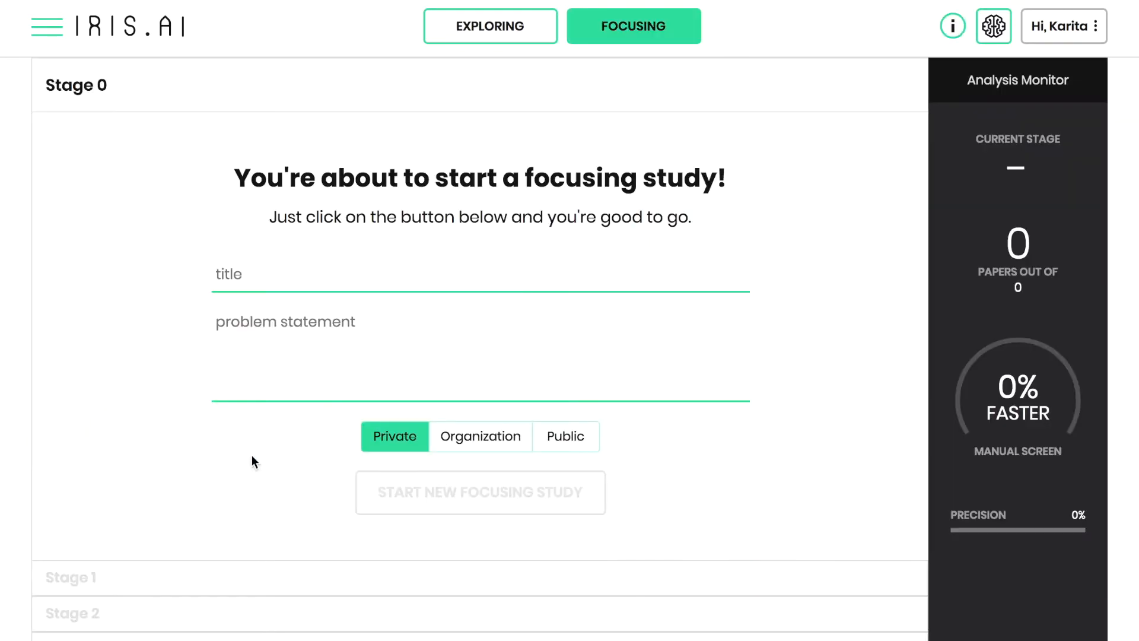
type("S")
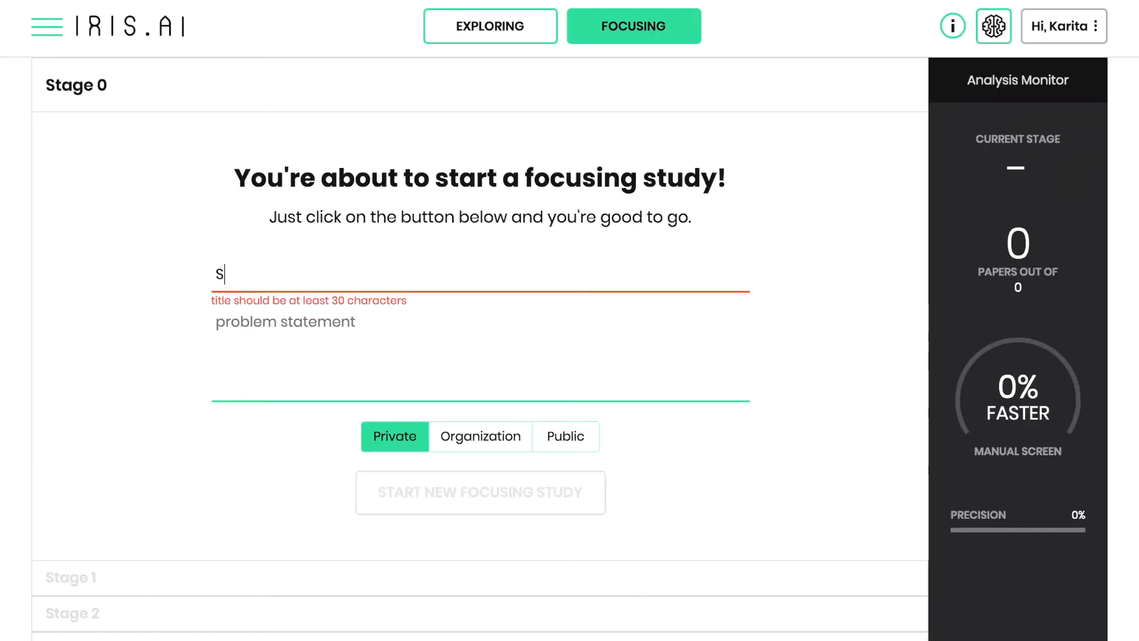
type("elf-drivi")
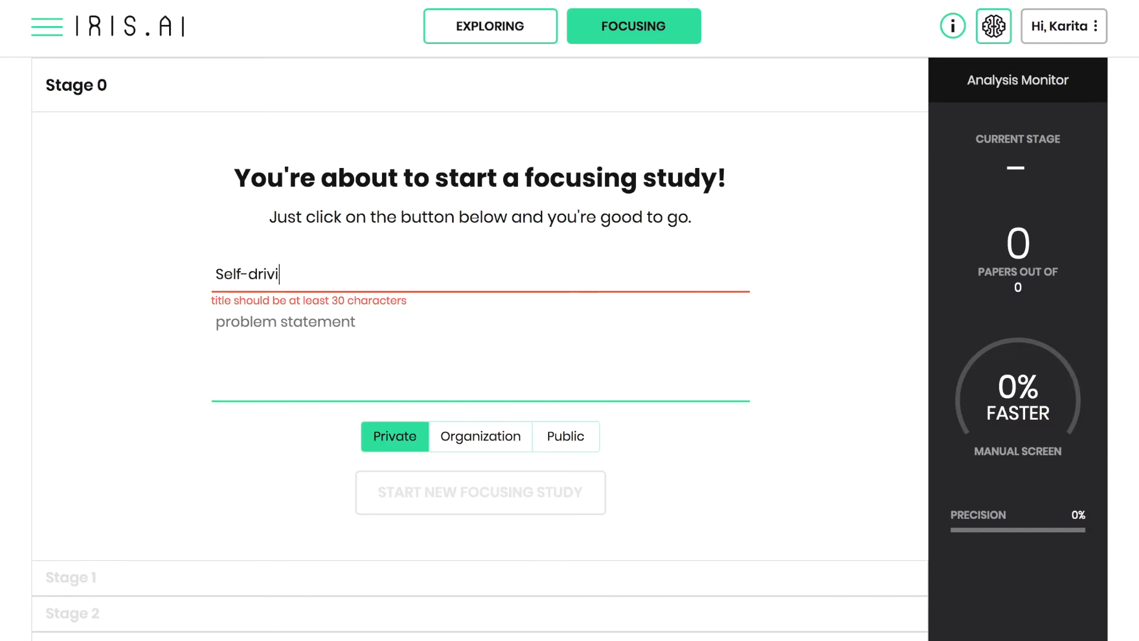
type("ng and au")
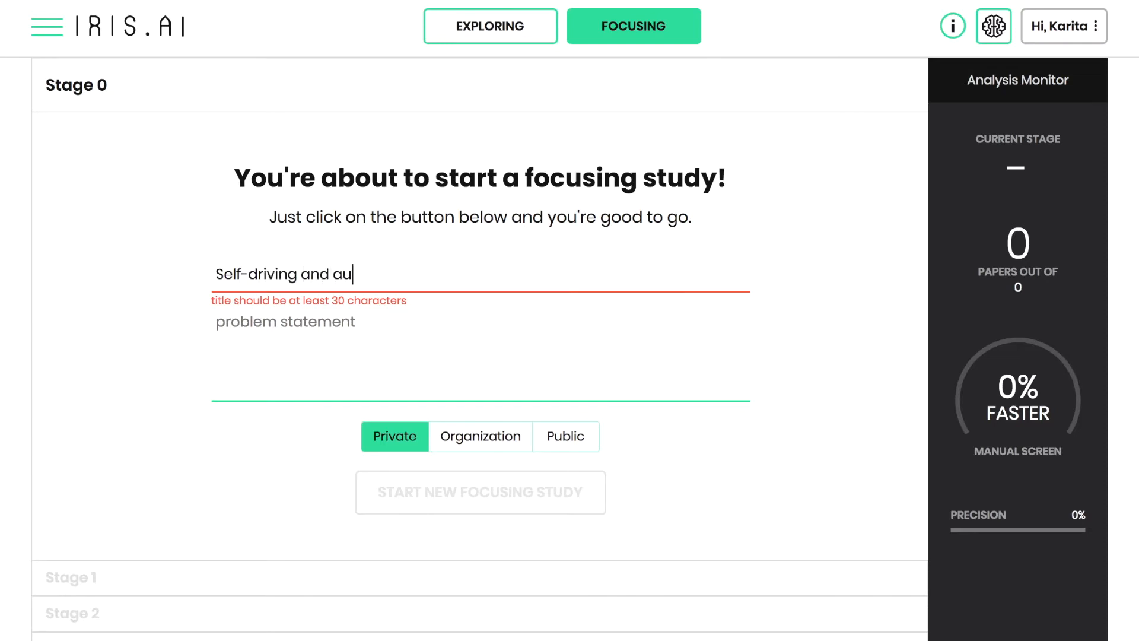
type("tonomous")
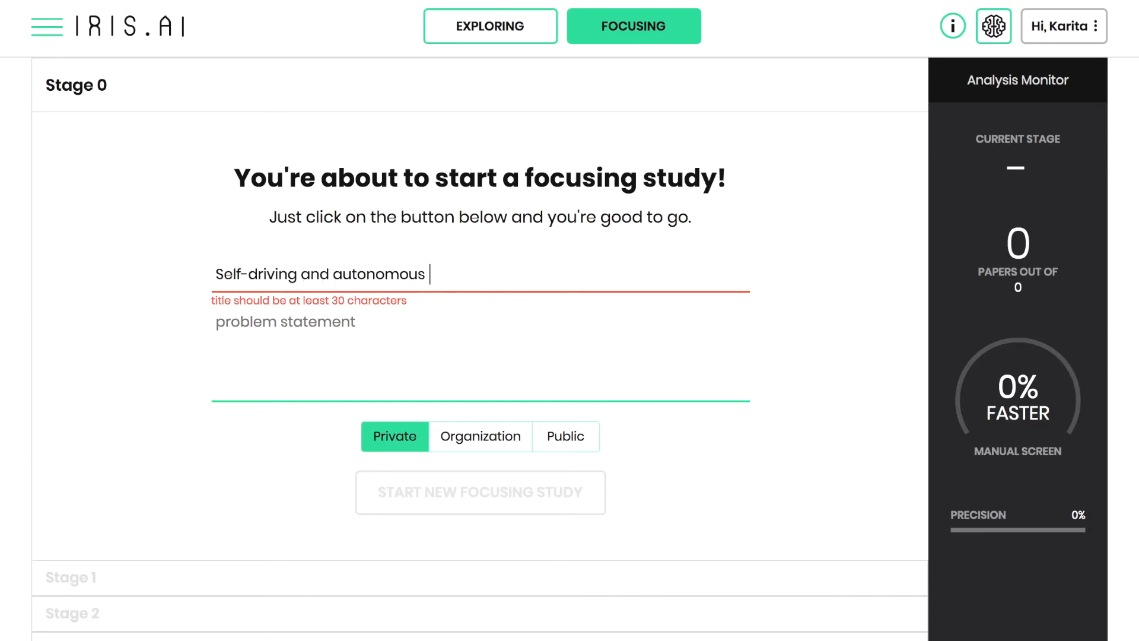
type("vehicles")
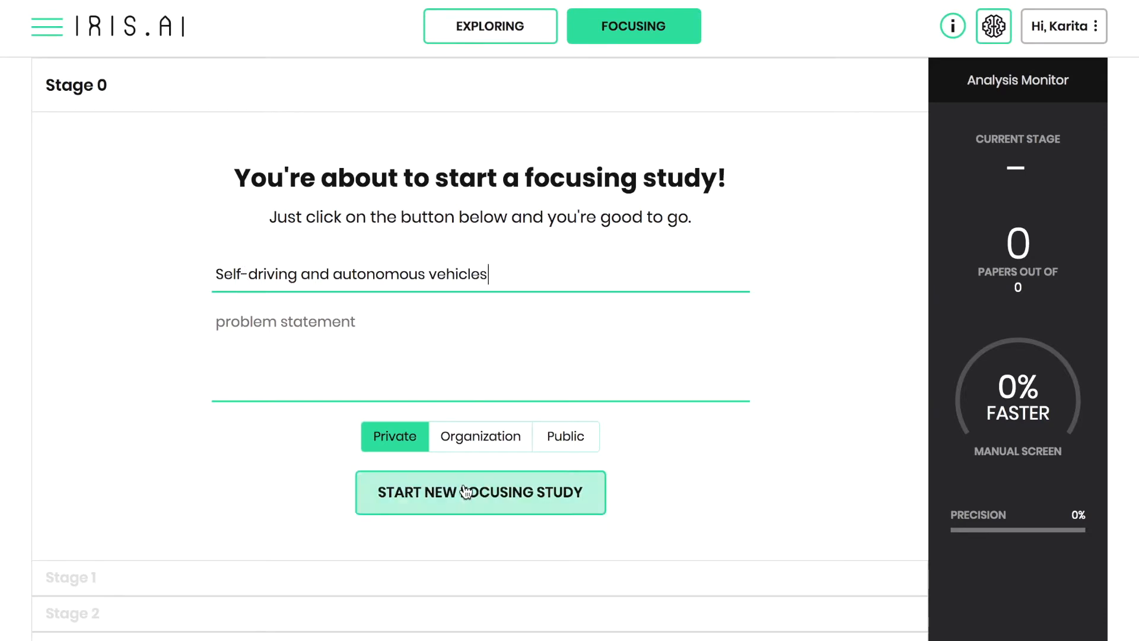
- Create the study and import the saved systematic-mapping bookmark from My Account as its papers
left_click(479, 491)
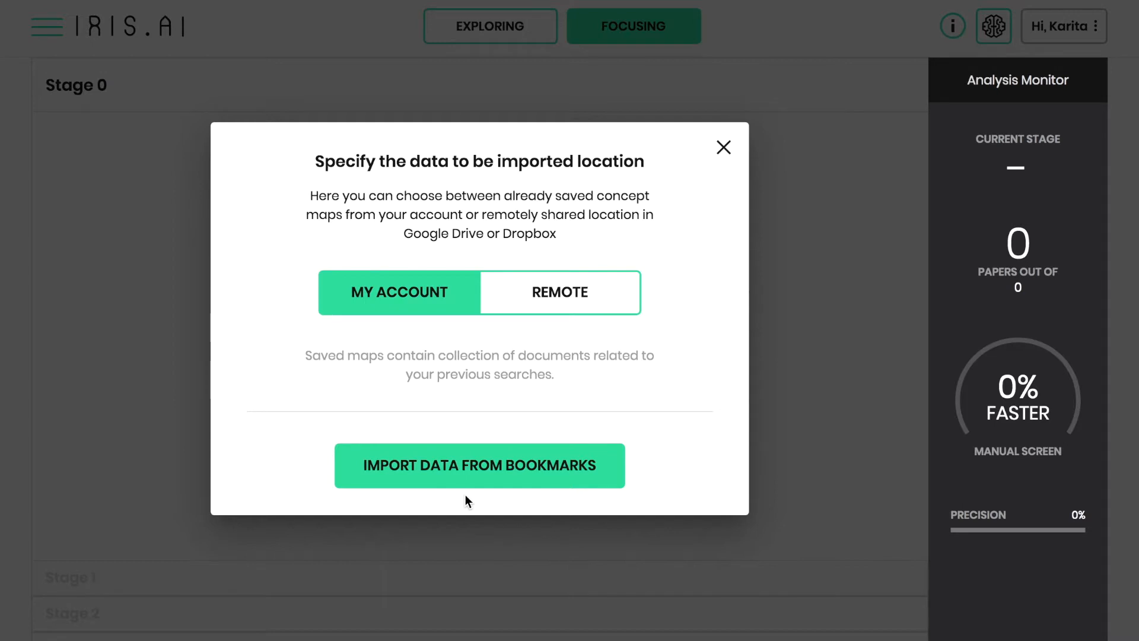
mouse_move(518, 299)
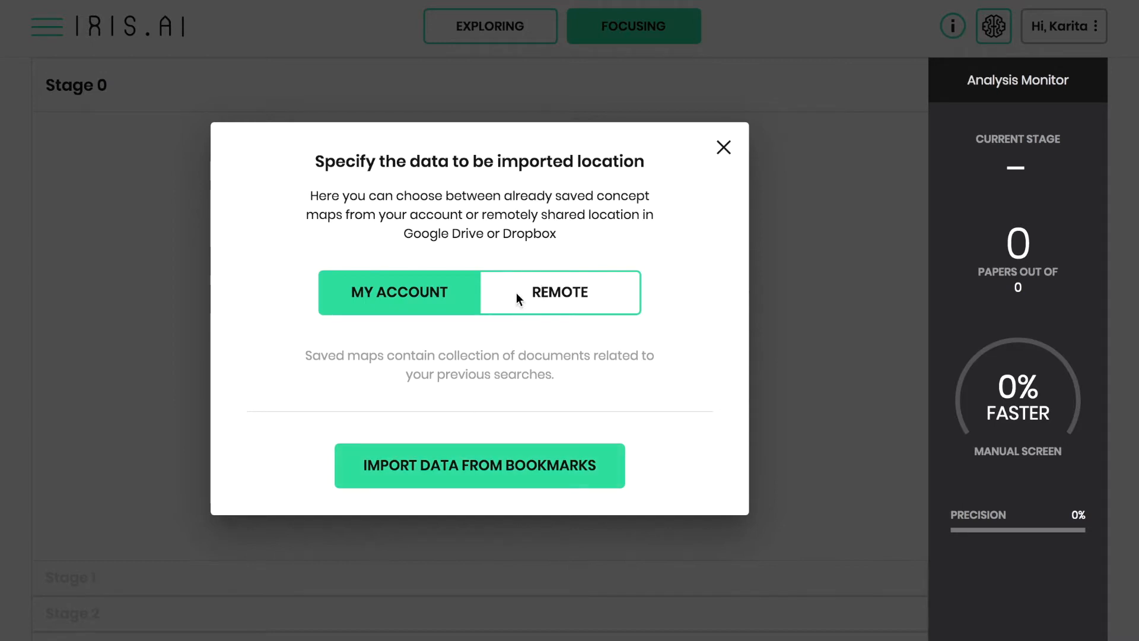
left_click(559, 292)
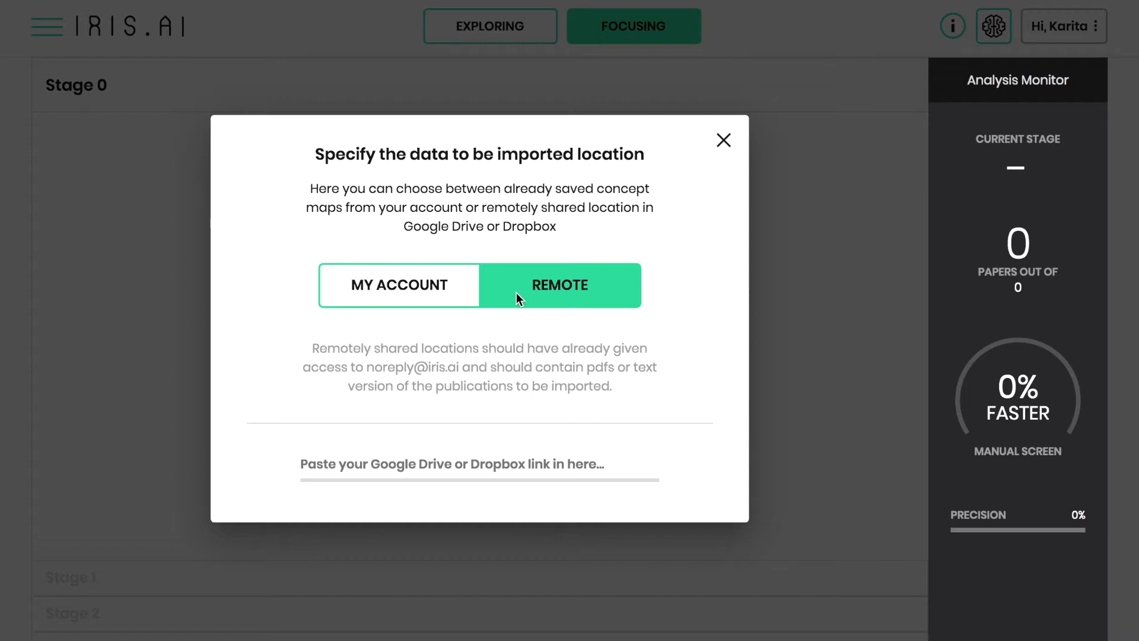
mouse_move(421, 285)
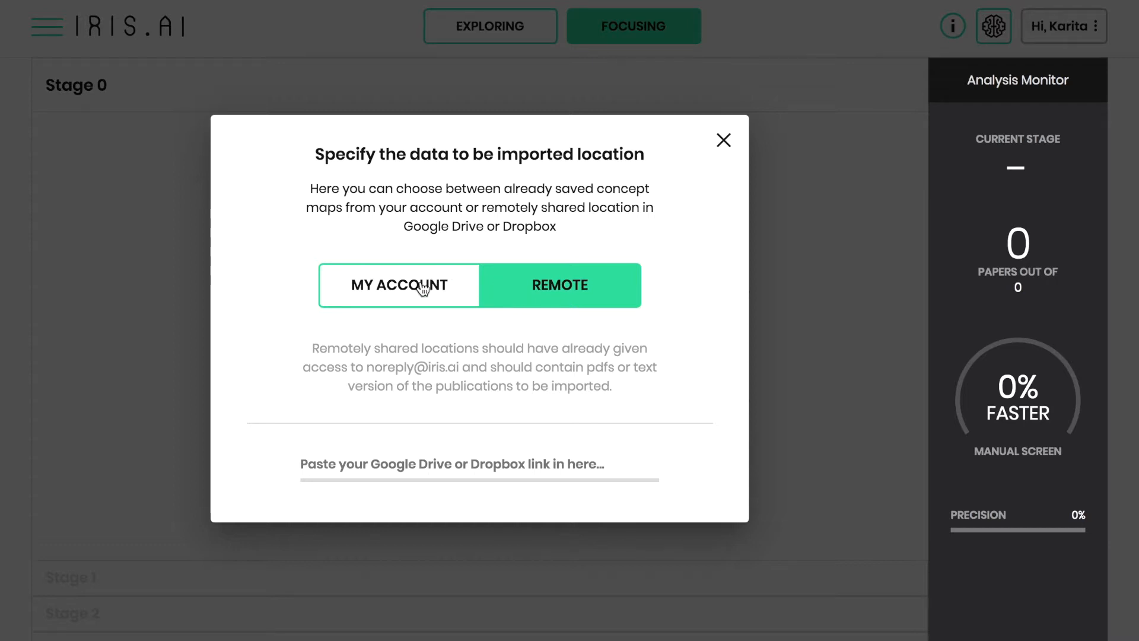
left_click(399, 284)
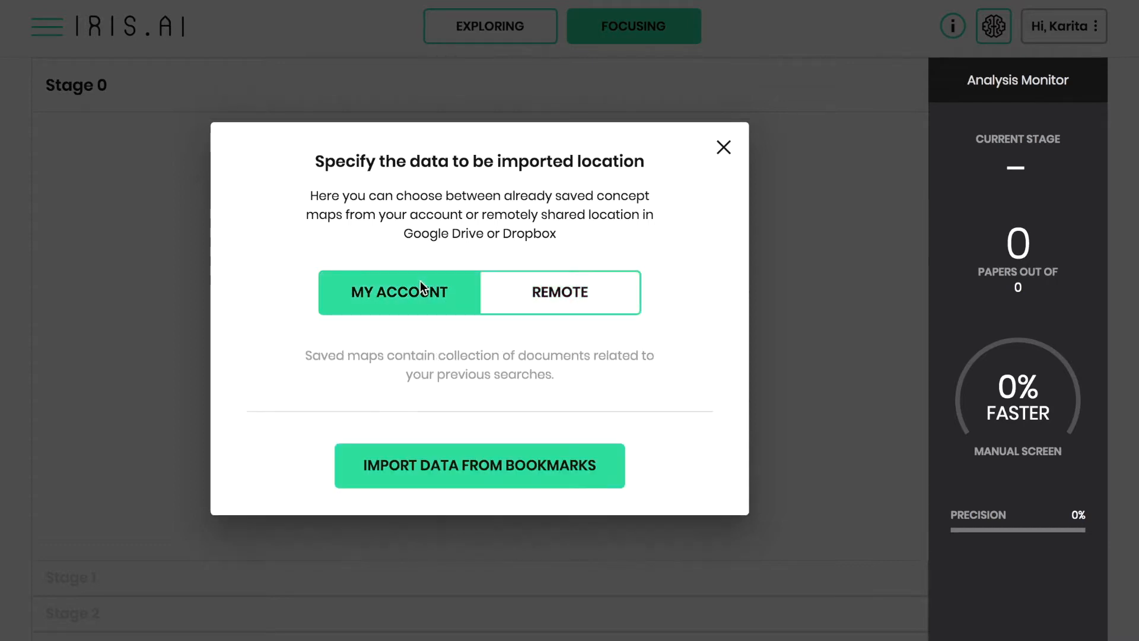
left_click(478, 465)
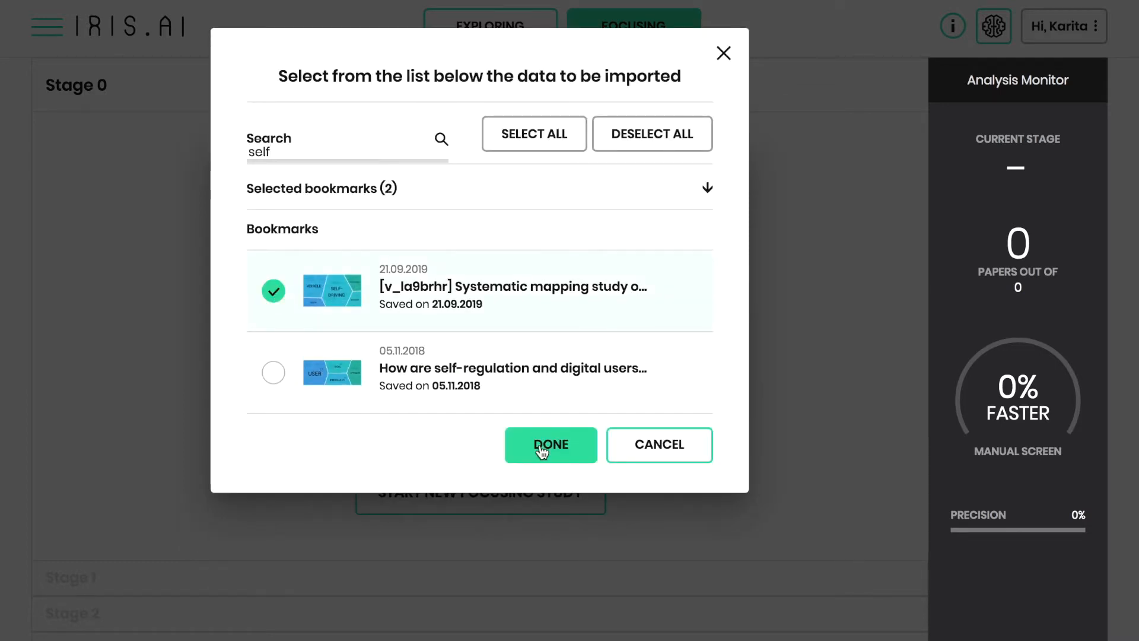
left_click(550, 443)
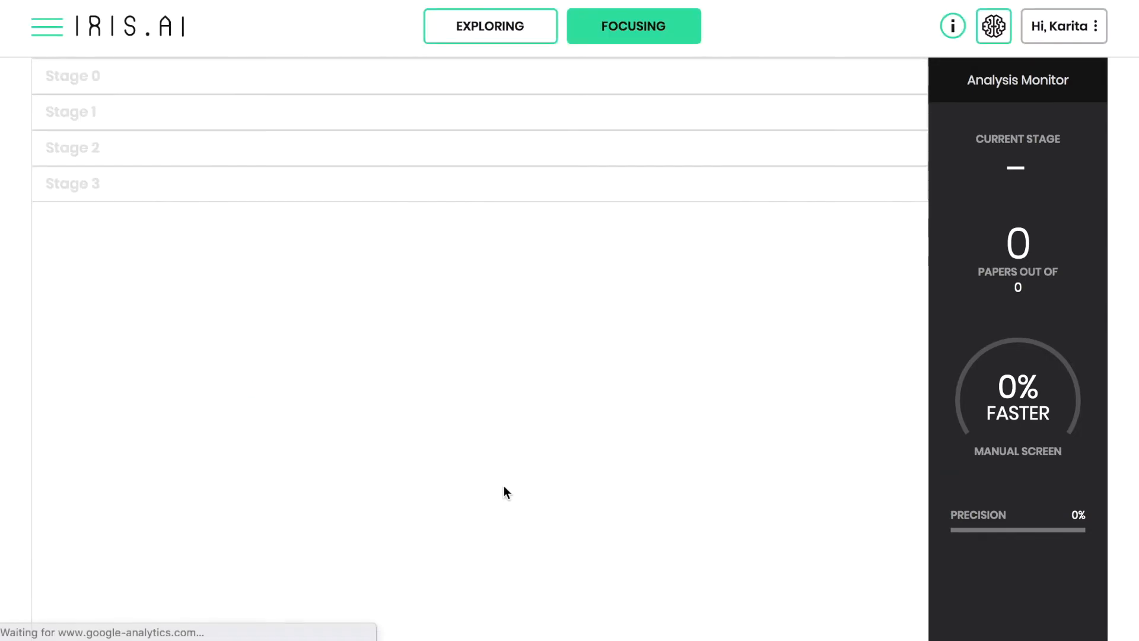
- Bring up the Stage 1 concept include/exclude panel for the 493 imported papers
left_click(72, 112)
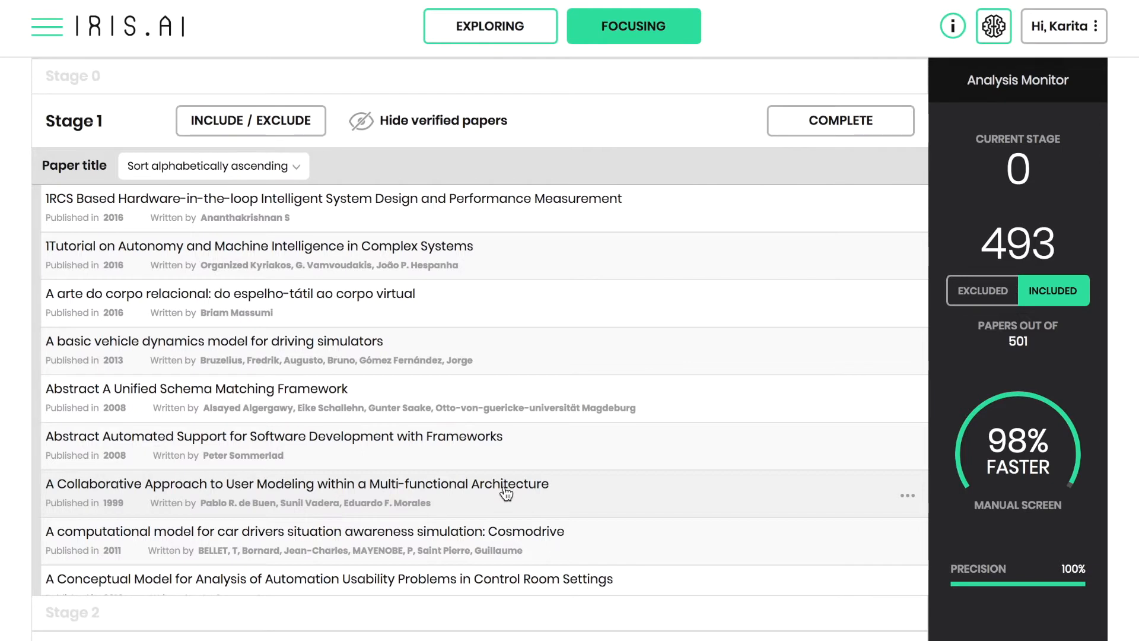
left_click(250, 120)
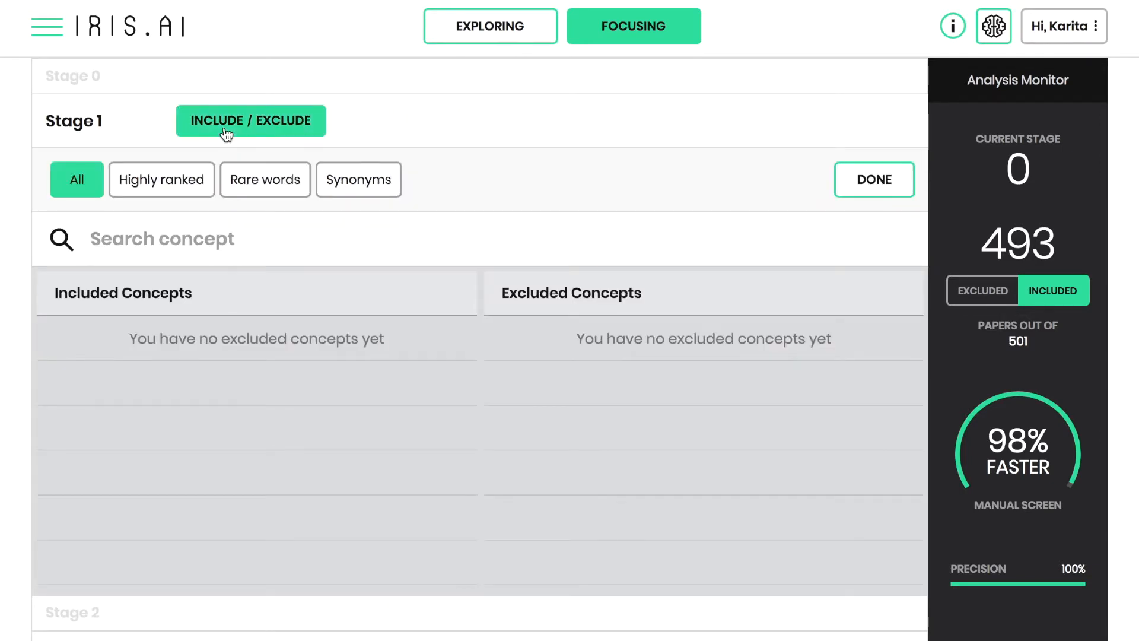
- Review the highly ranked concepts, then switch to the rare-word concept list
left_click(161, 179)
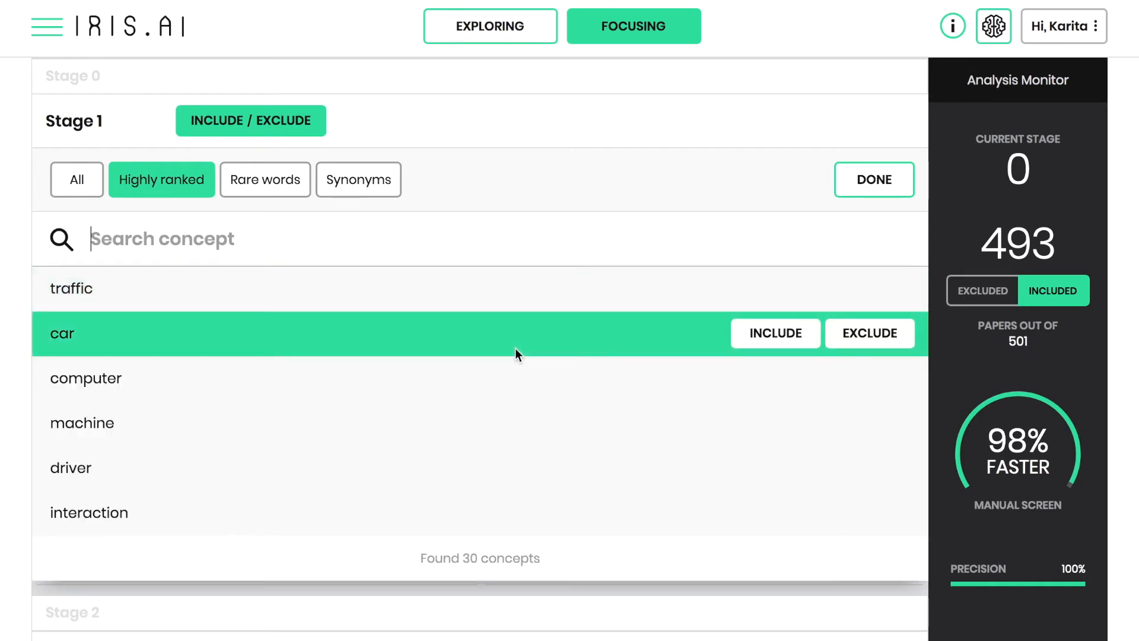
scroll("down", 3)
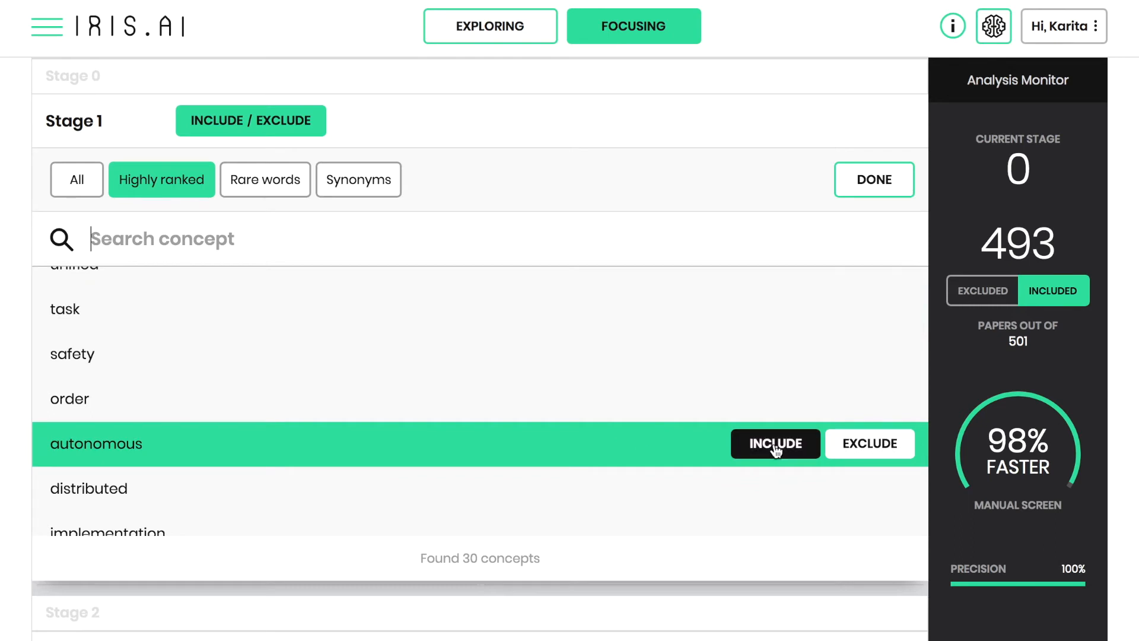
scroll("down", 3)
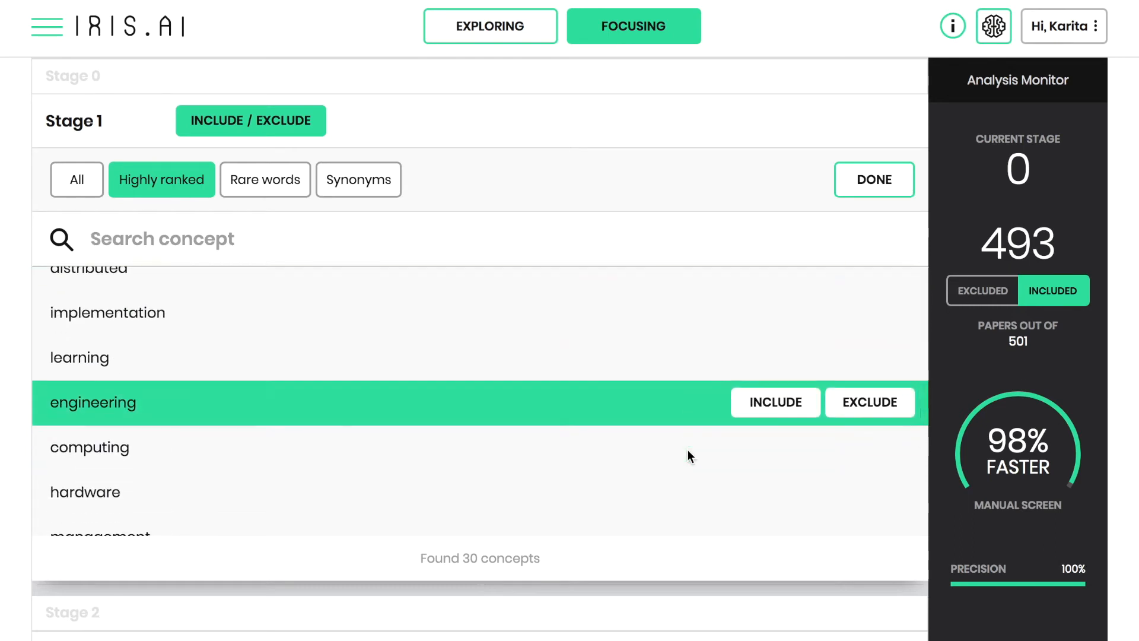
scroll("down", 3)
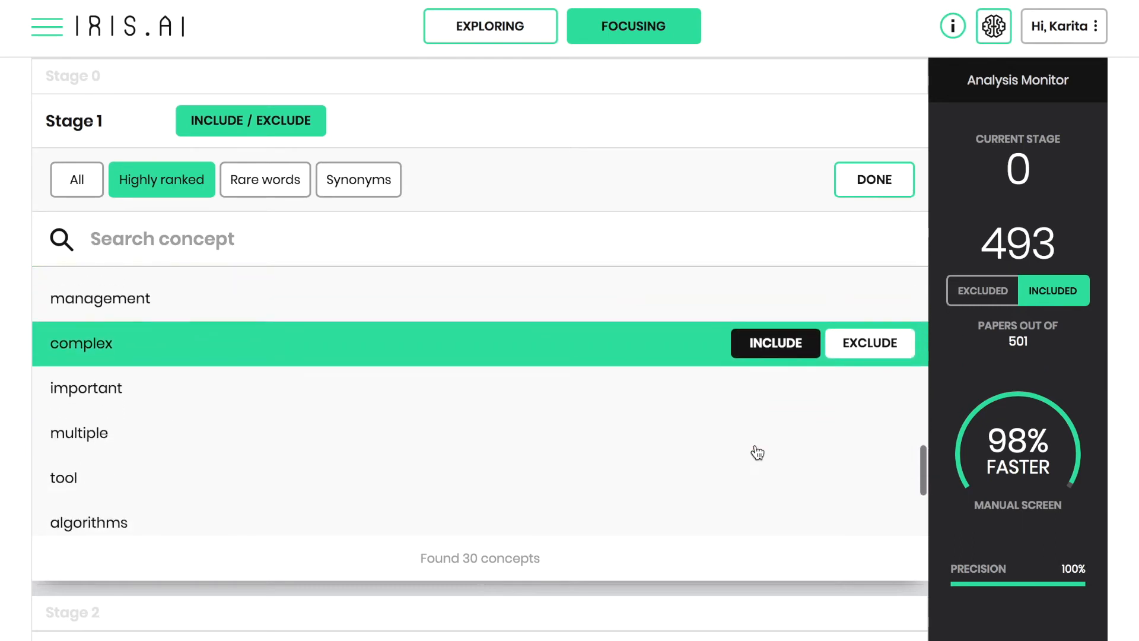
left_click(264, 180)
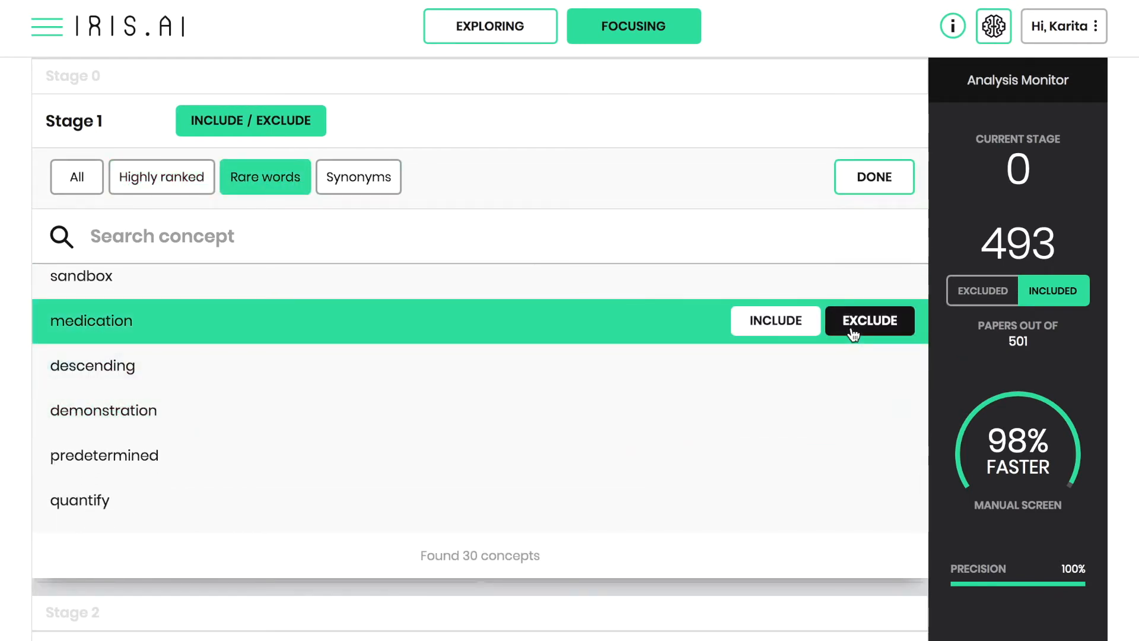
- Search the concepts and exclude marine environment and freshwater
left_click(359, 176)
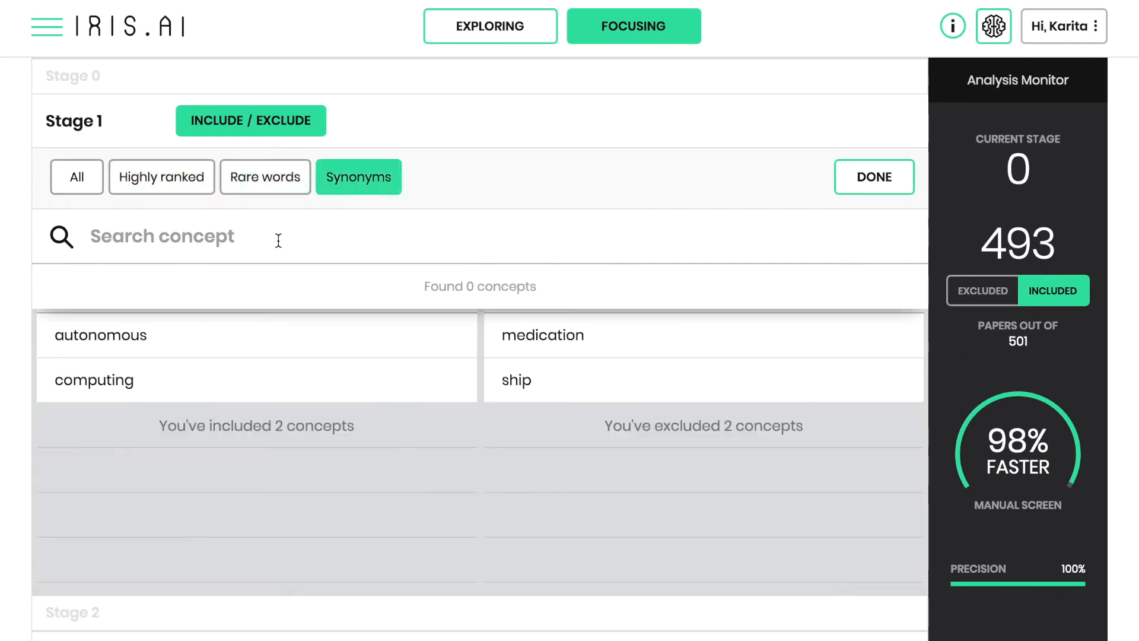
left_click(870, 376)
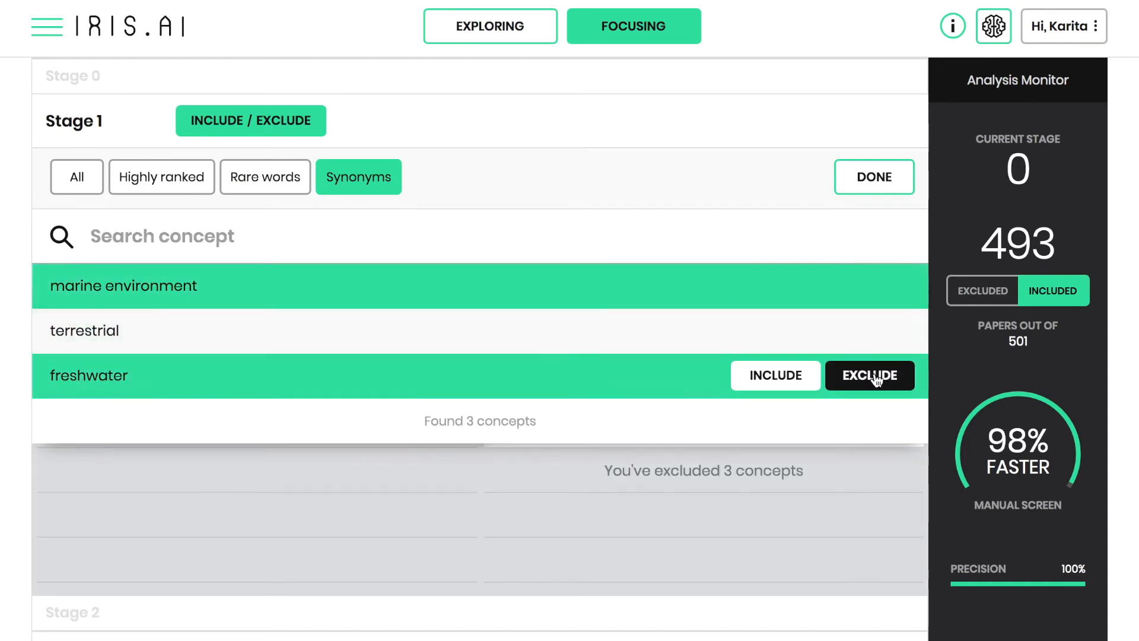
left_click(76, 176)
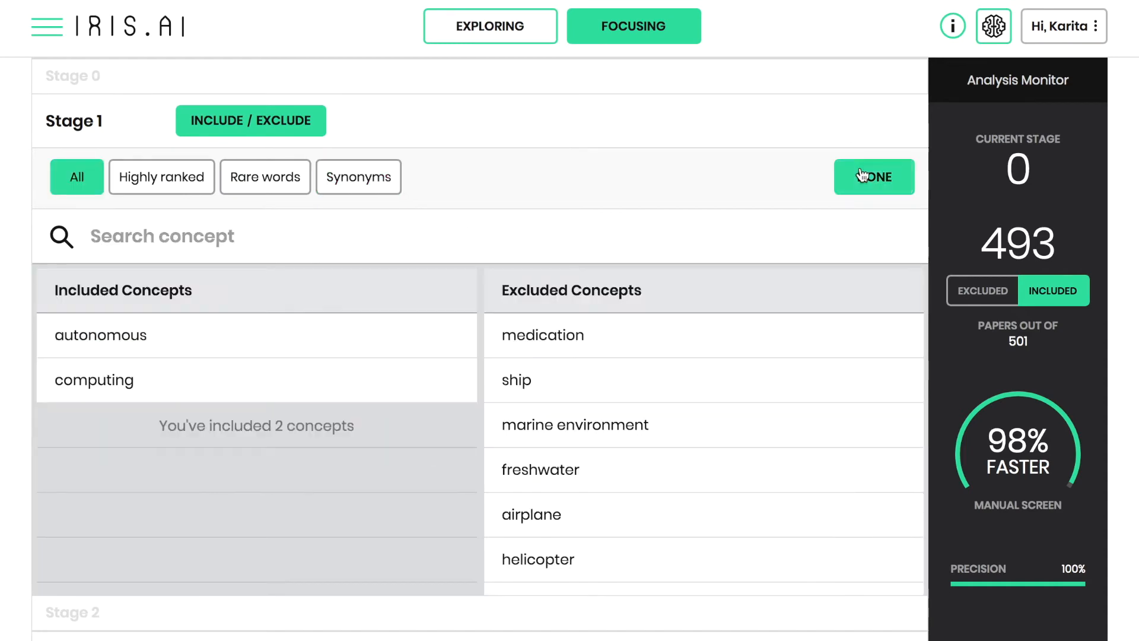
- Apply the concept choices, review the included papers, and complete Stage 1 with 467 papers carried forward
left_click(873, 175)
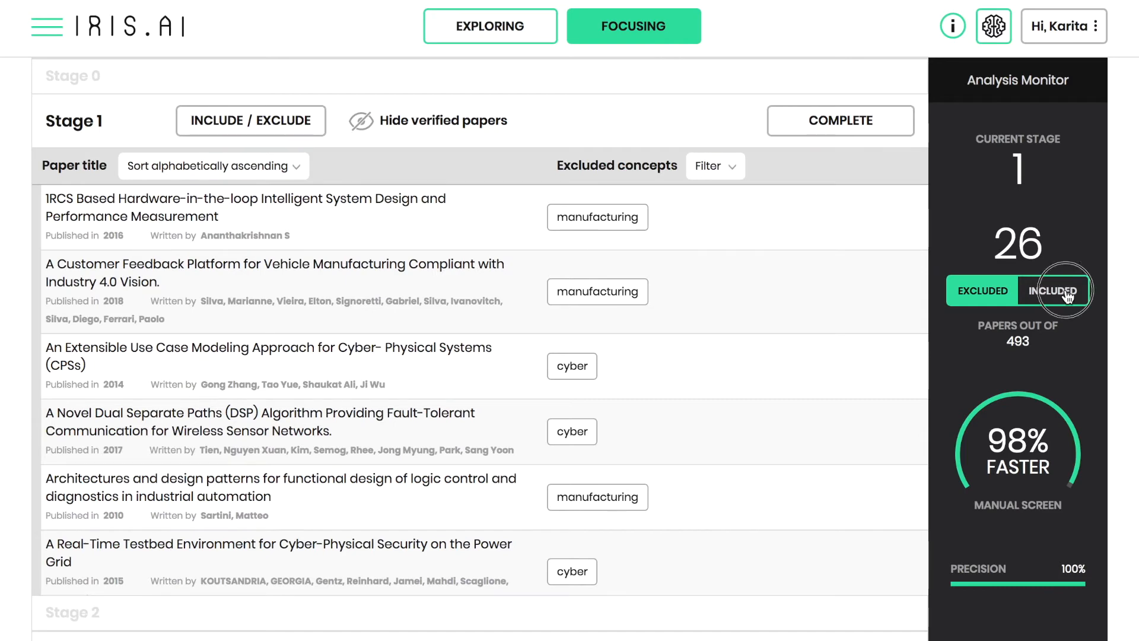
left_click(1052, 291)
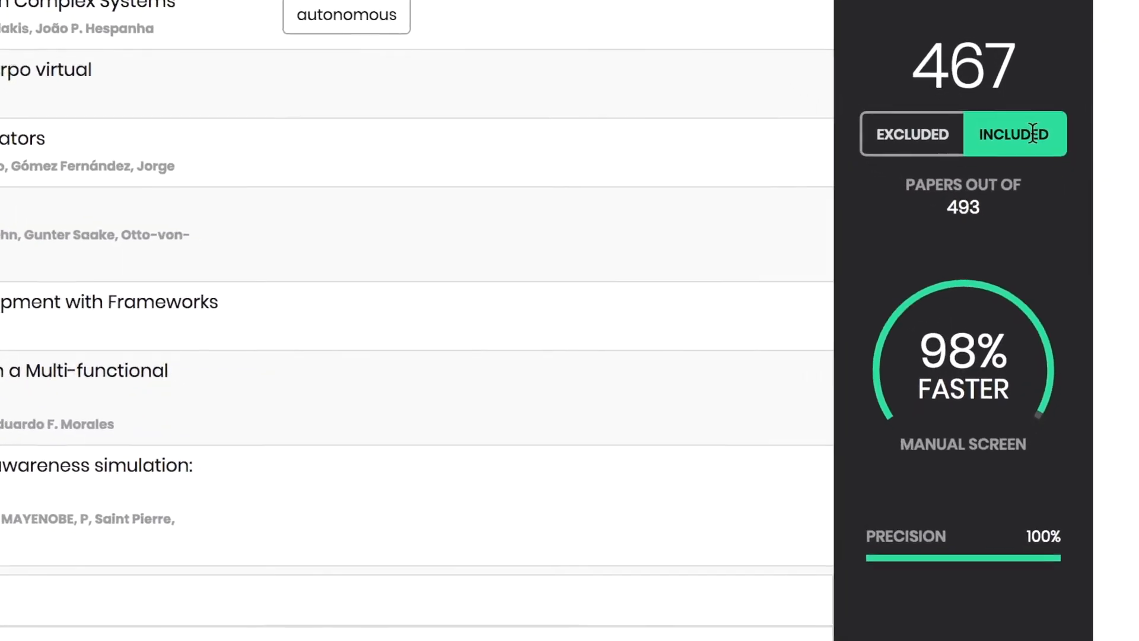
scroll("down", 3)
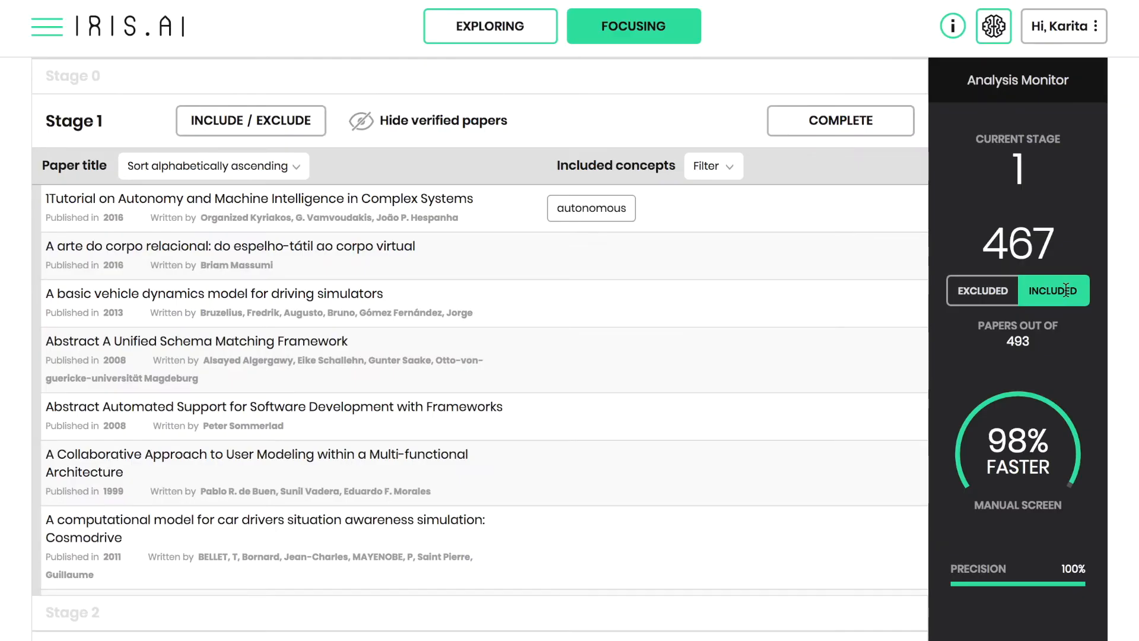
mouse_move(995, 215)
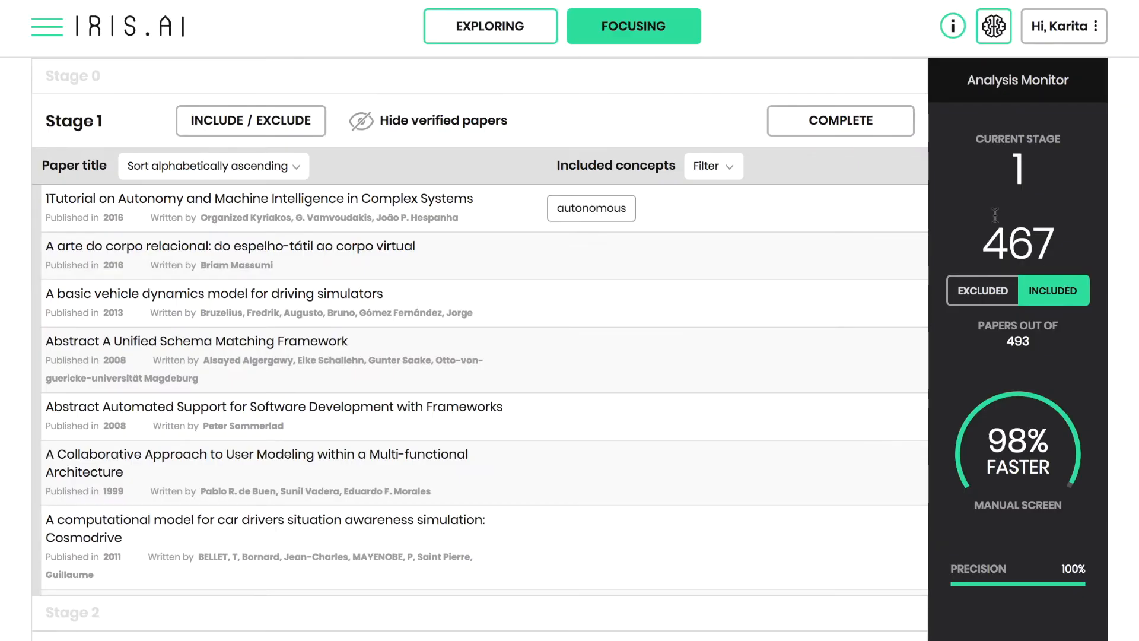
left_click(840, 121)
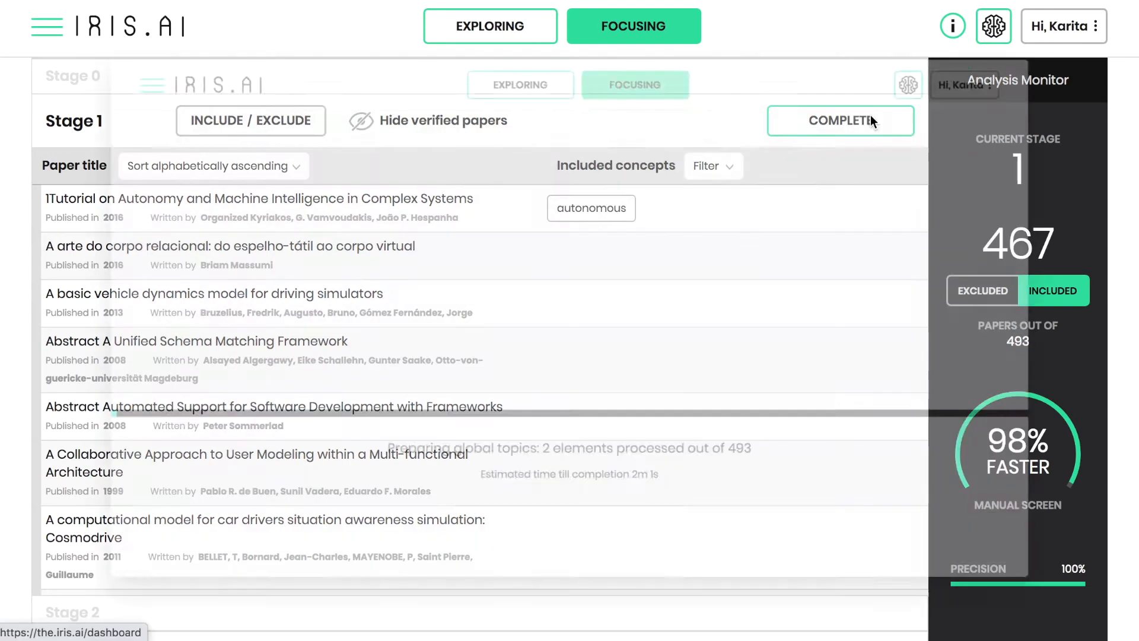
left_click(840, 121)
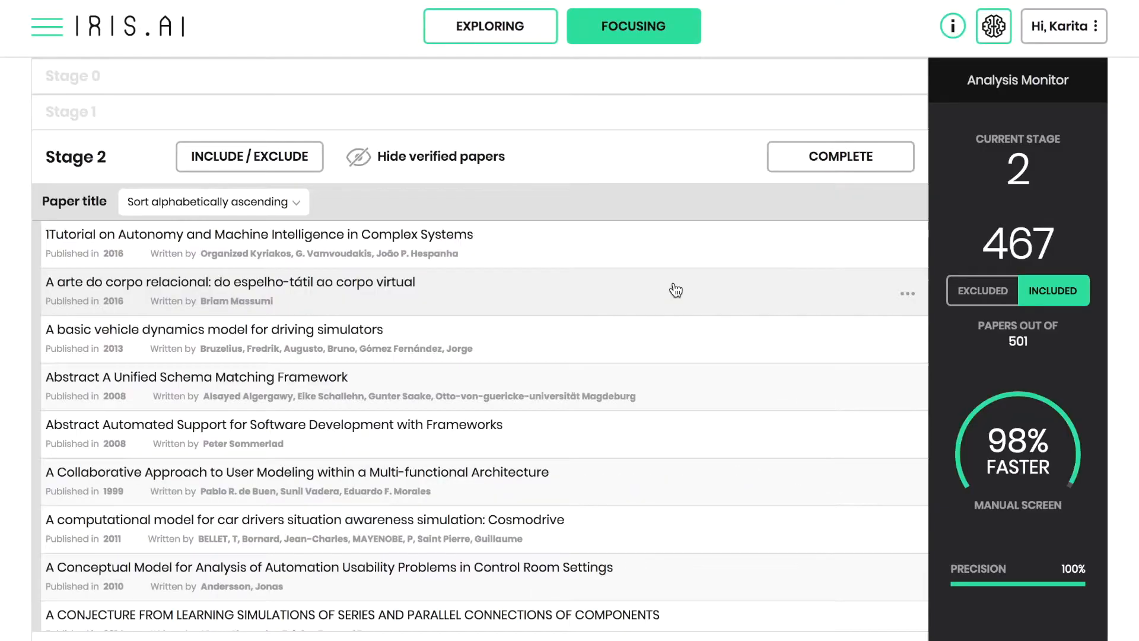
mouse_move(251, 157)
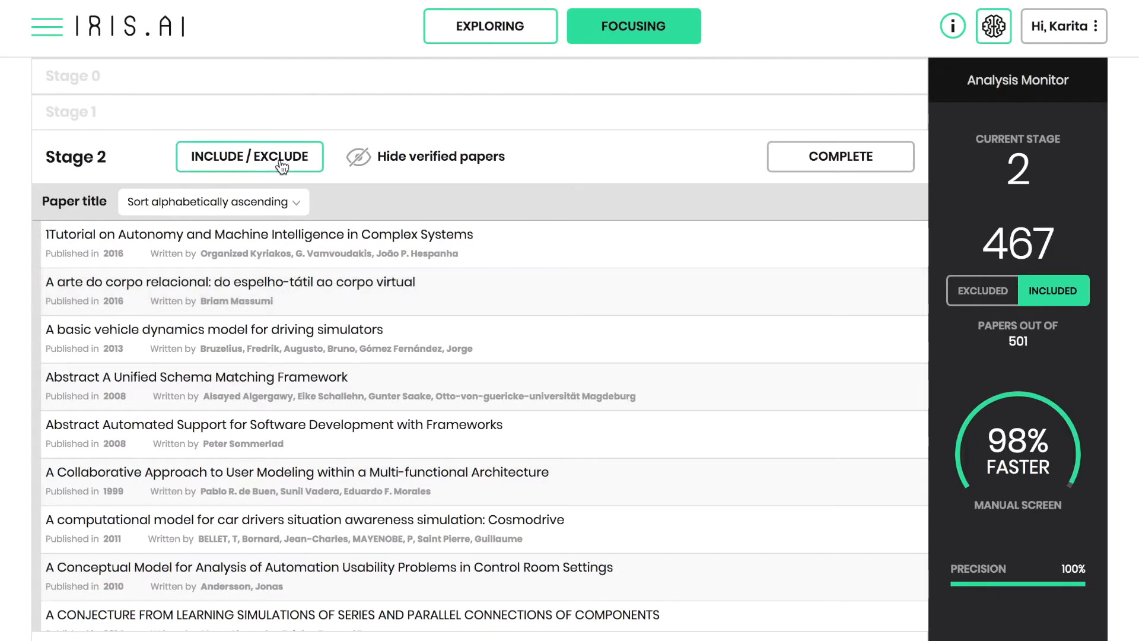
- In Stage 2 topic filtering, exclude topic s22 among the specific and global lists, applying choices to leave 249 papers
left_click(250, 156)
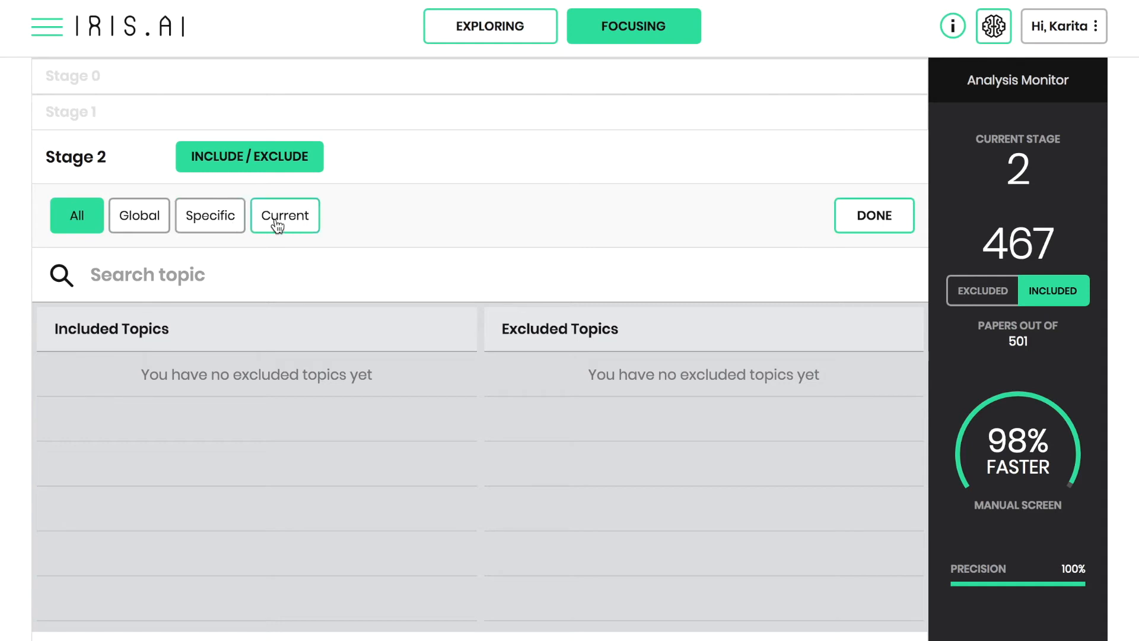
left_click(210, 215)
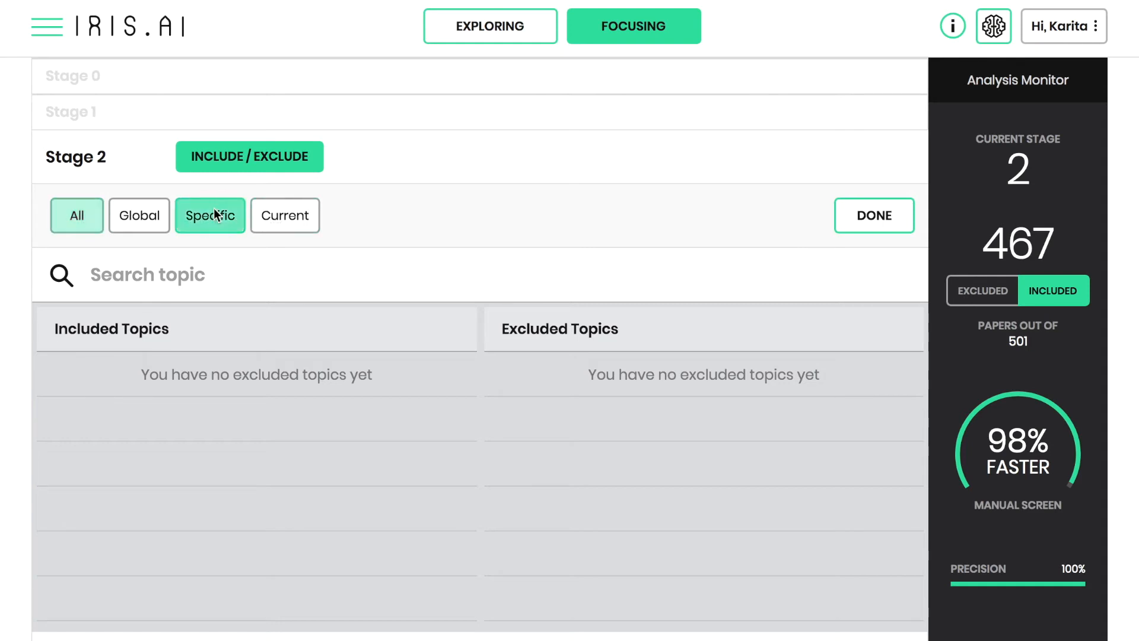
left_click(210, 215)
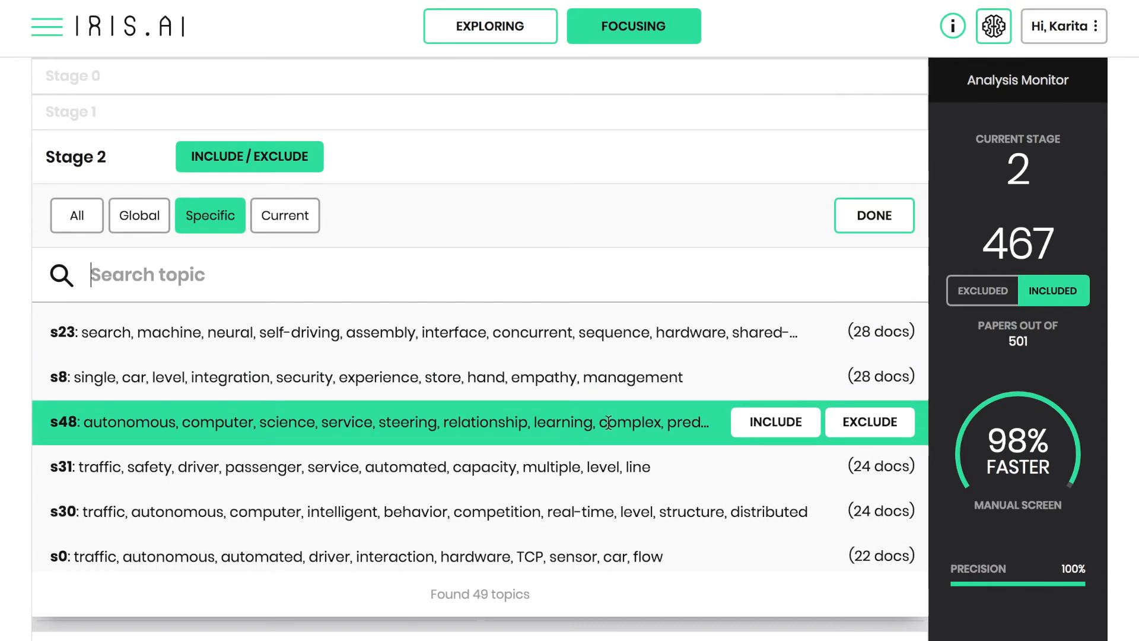
scroll("down", 3)
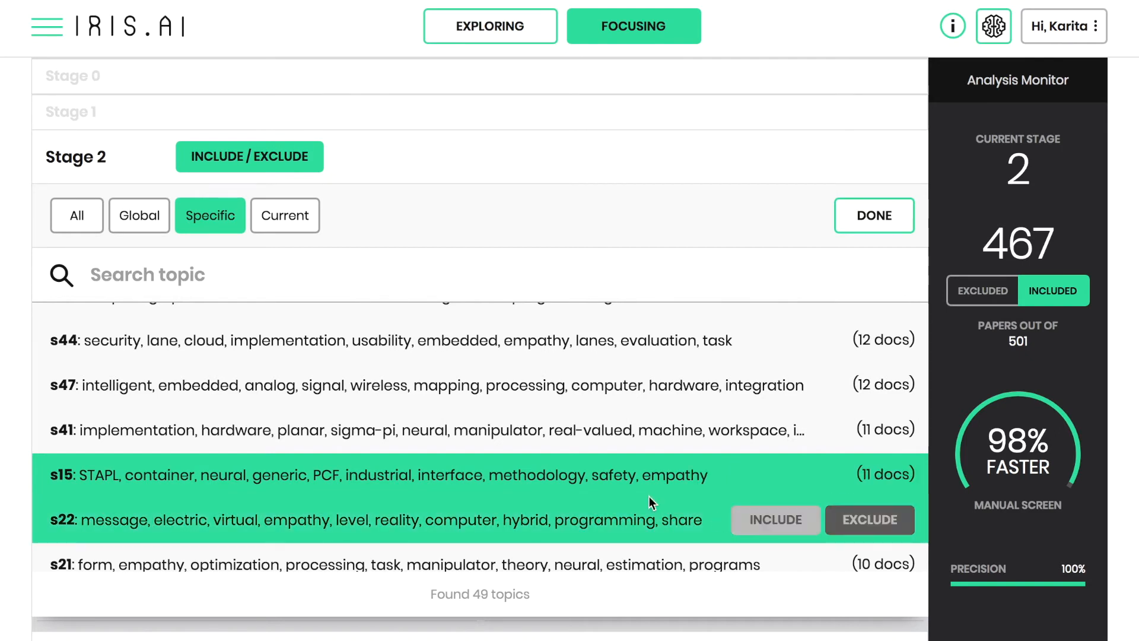
left_click(285, 214)
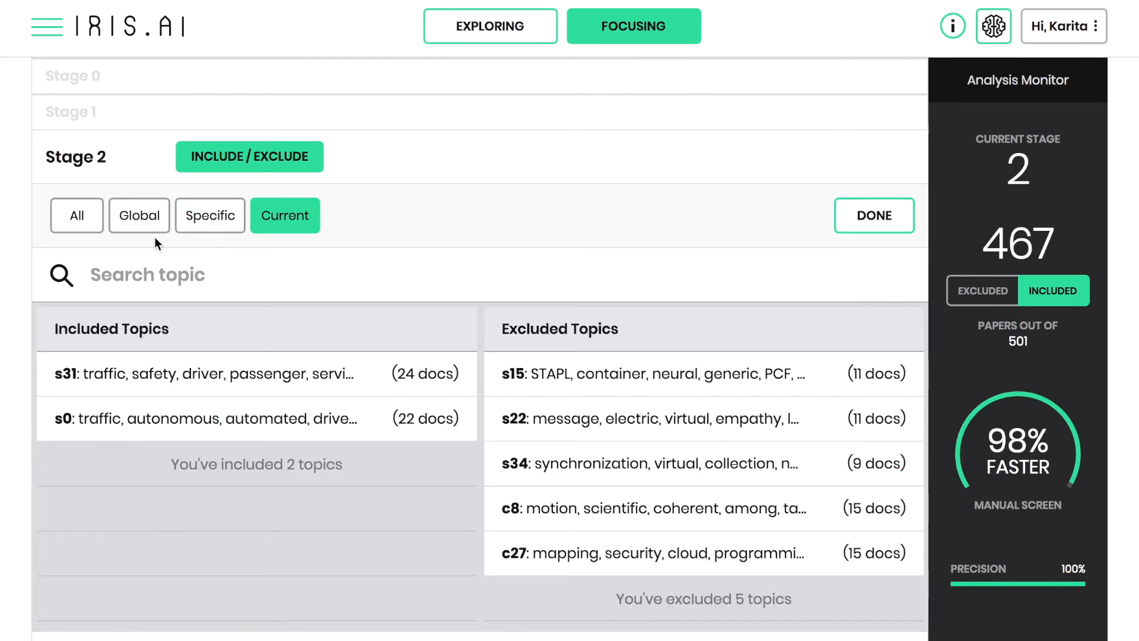
left_click(139, 214)
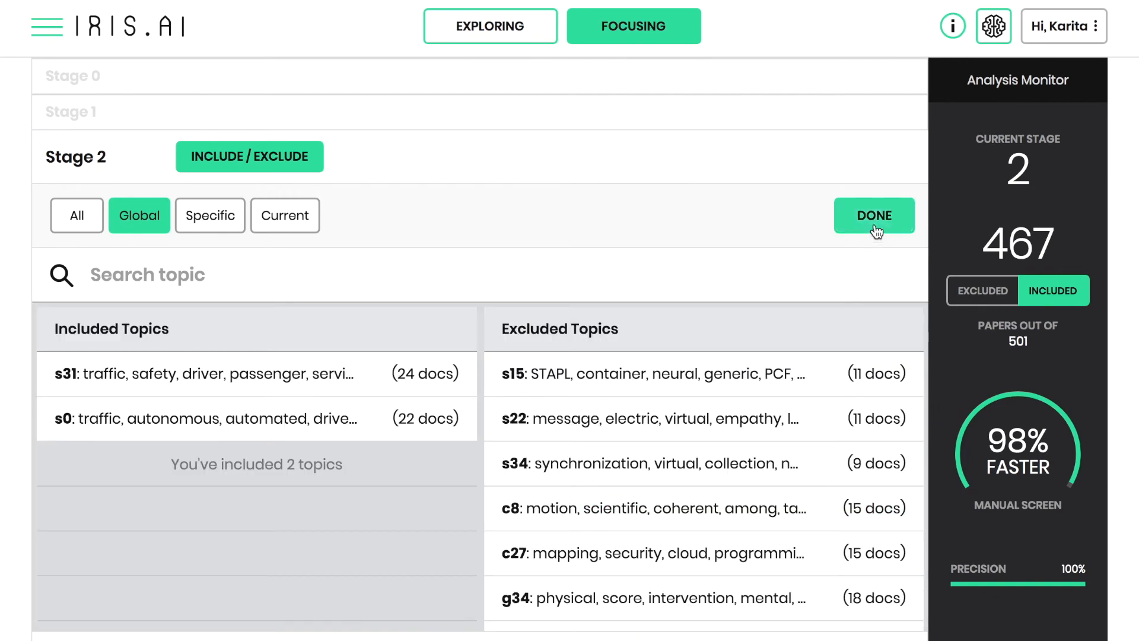
left_click(875, 214)
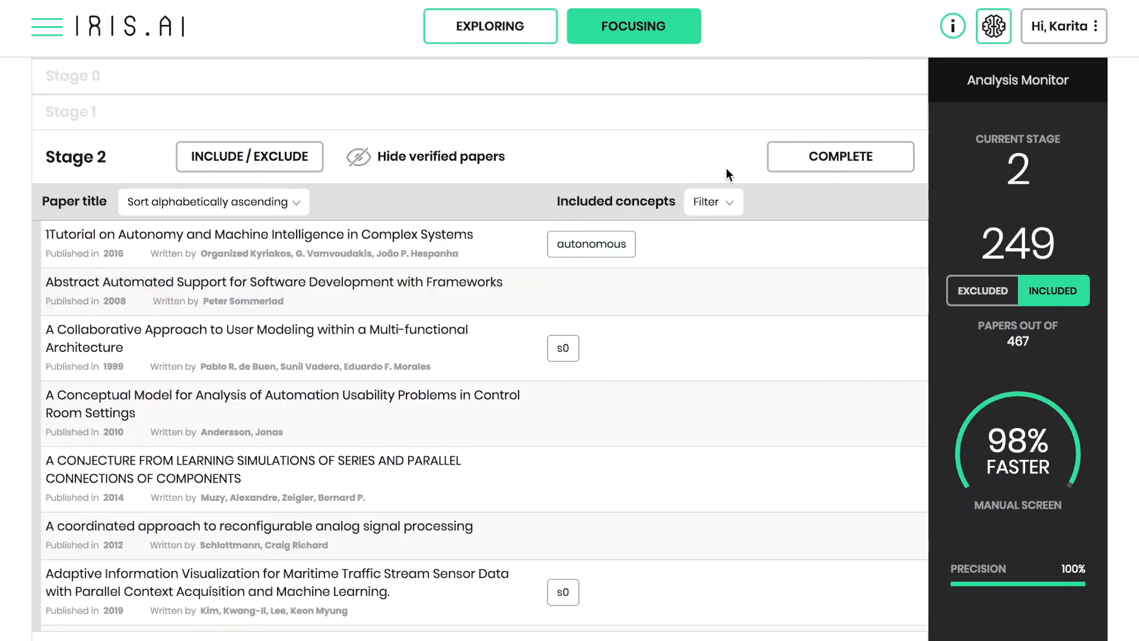
- Complete Stage 2, reaching Stage 3 with 249 included papers
left_click(840, 157)
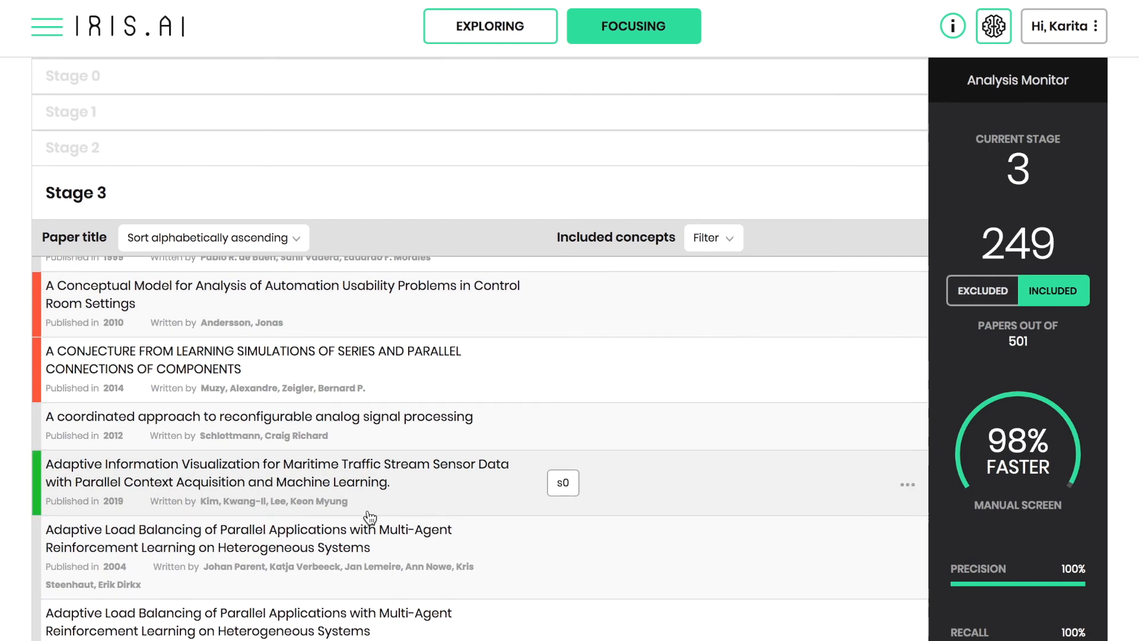
- Export the 249-paper Stage 3 reading list as CSV from Export Results
scroll("down", 3)
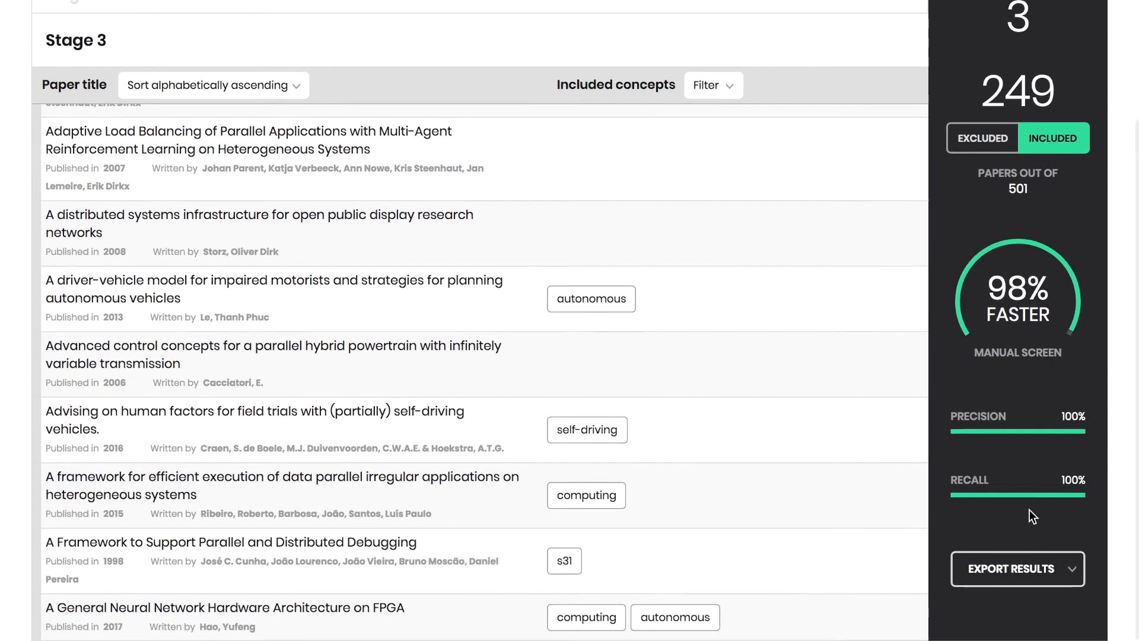
left_click(1017, 569)
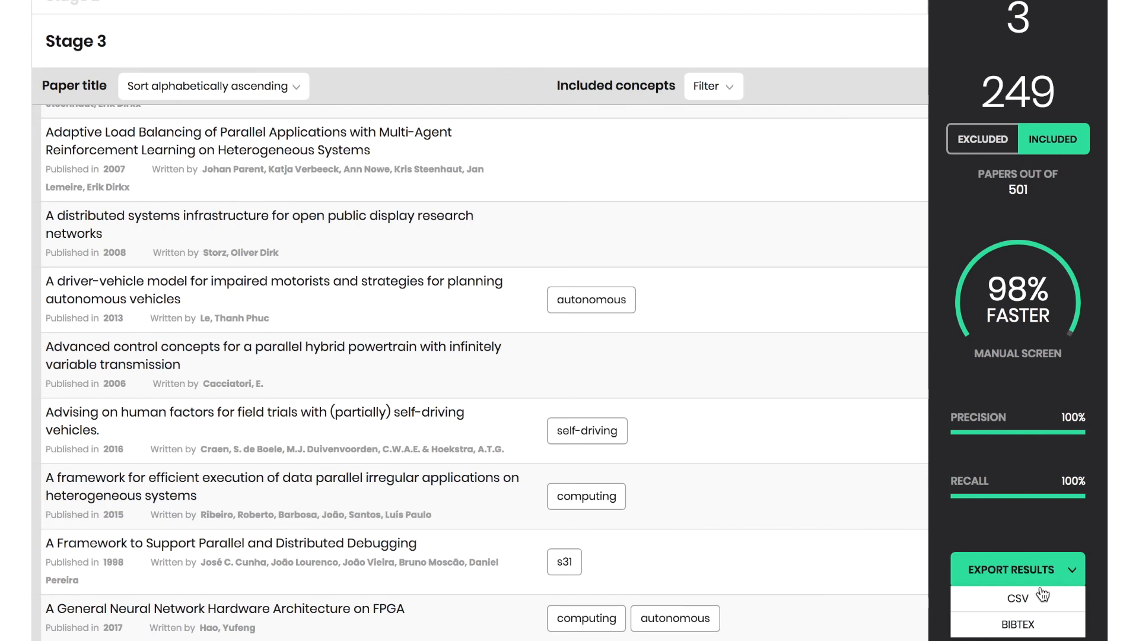
mouse_move(1018, 624)
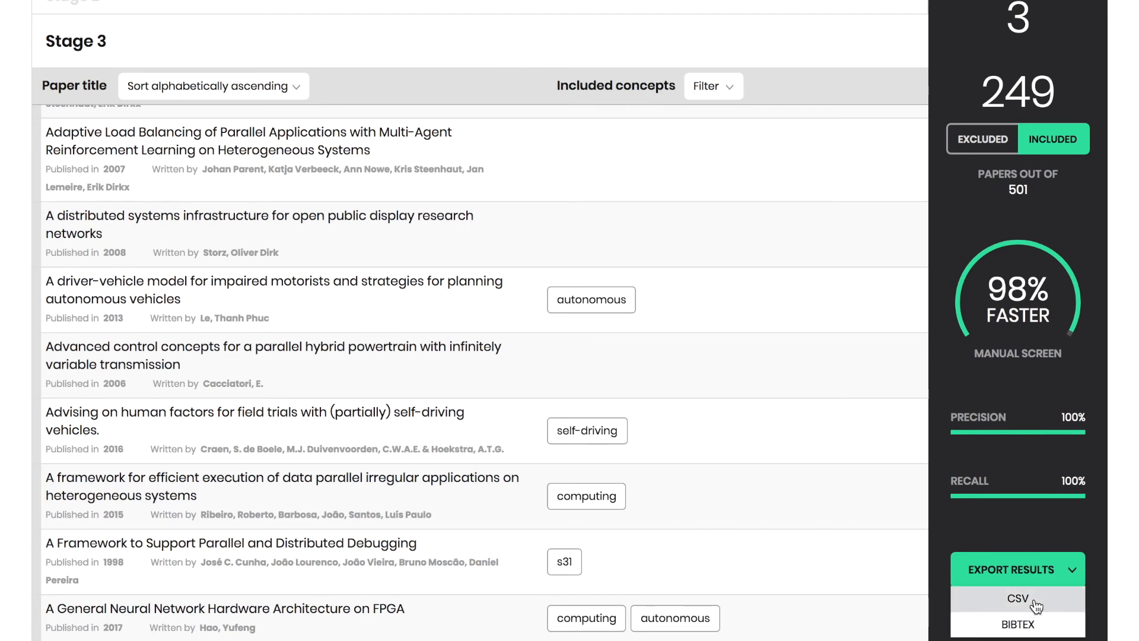
left_click(1017, 598)
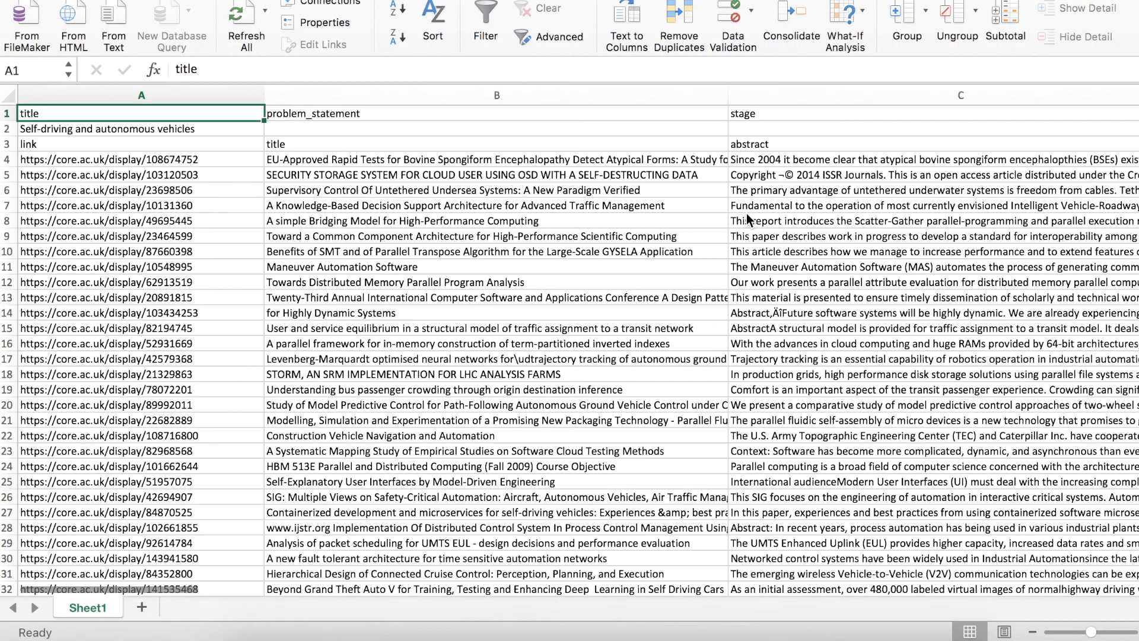
mouse_move(555, 400)
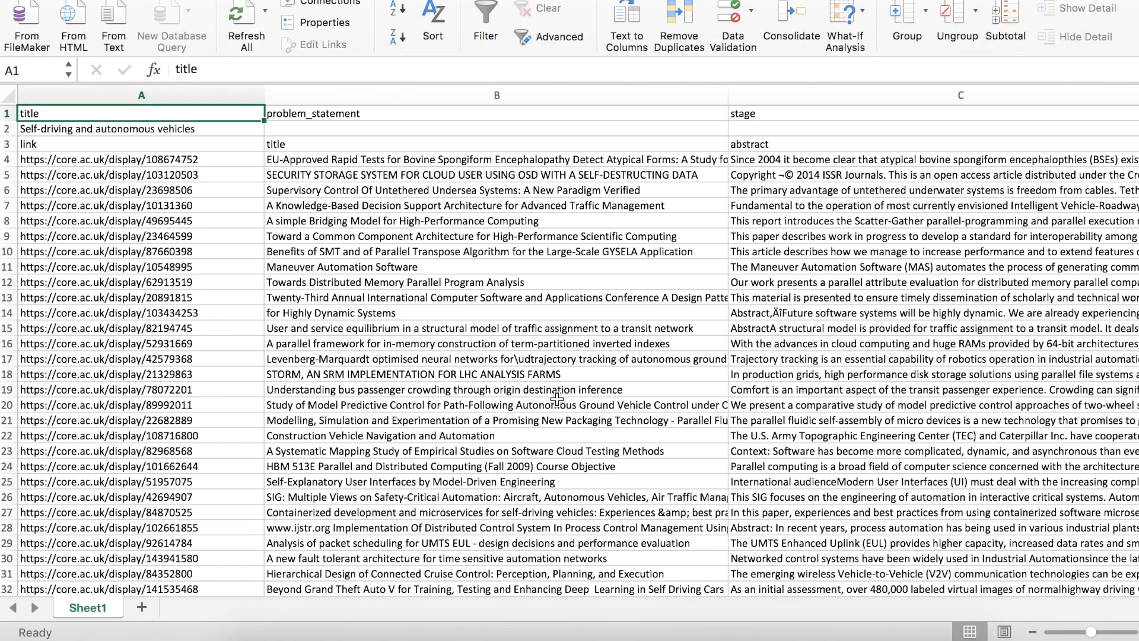